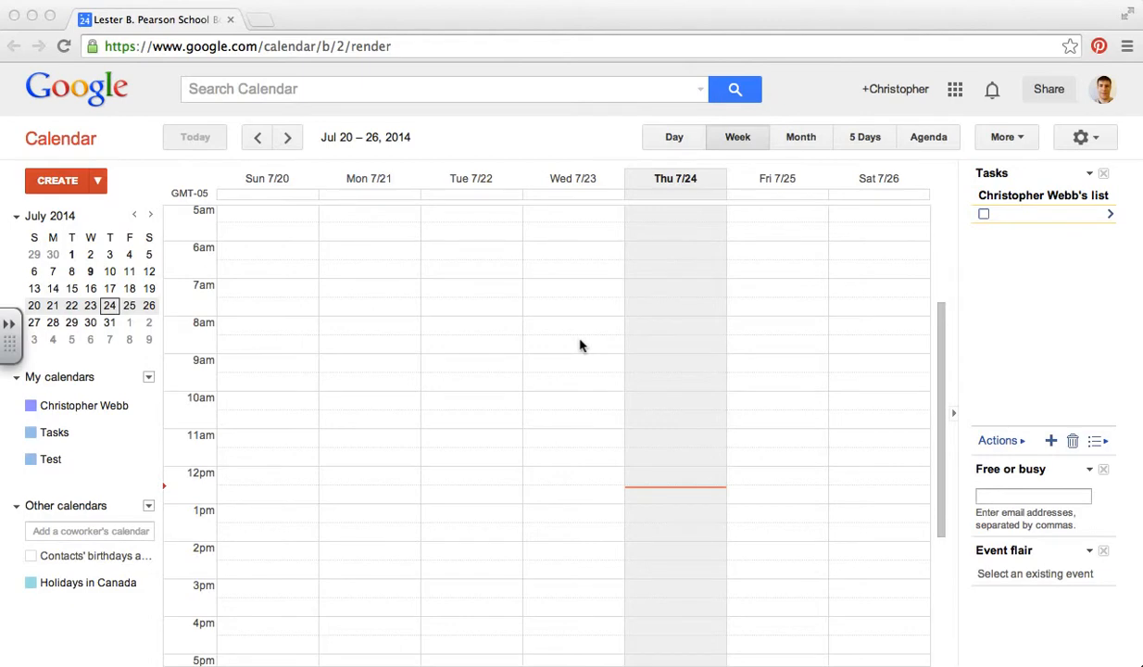
mouse_move(695, 145)
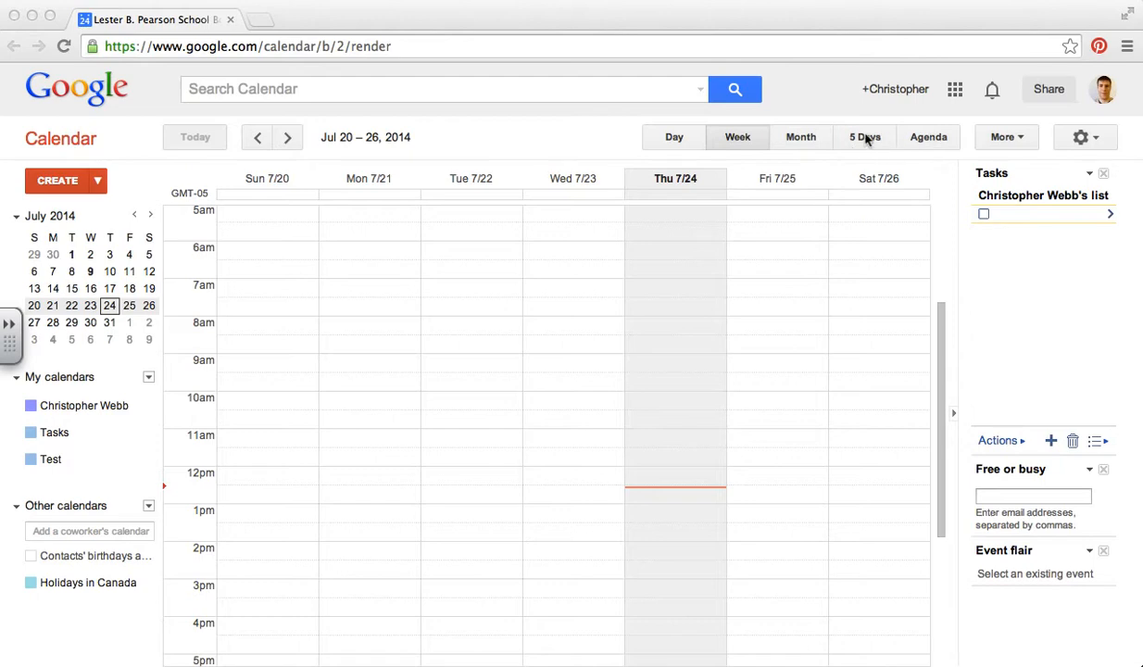
mouse_move(723, 137)
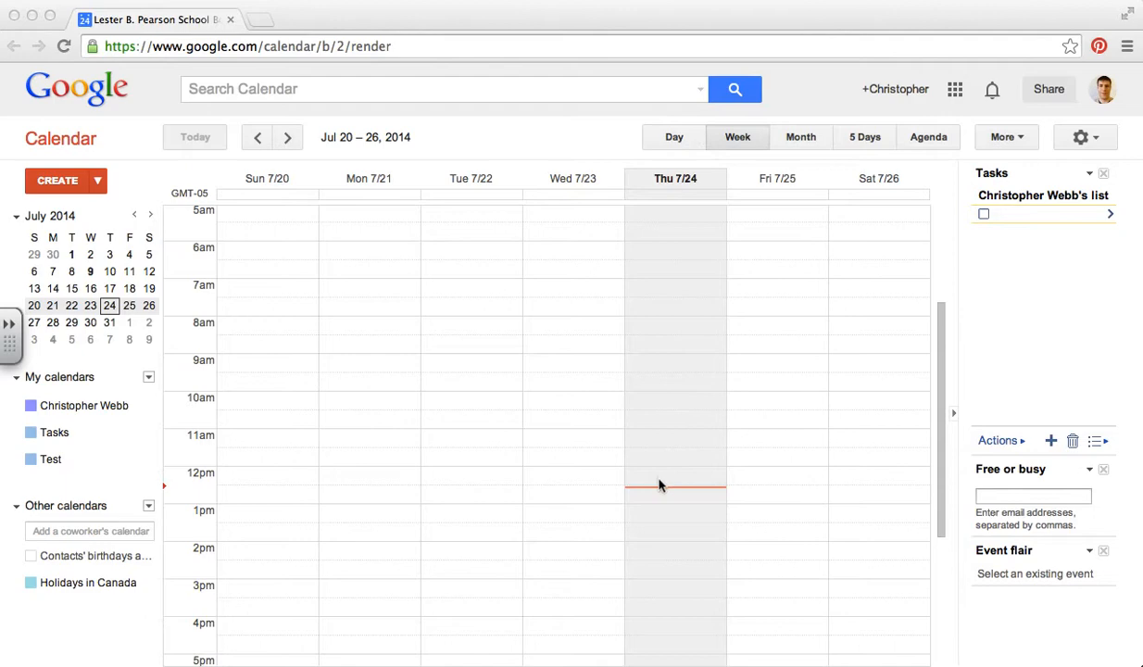
mouse_move(661, 480)
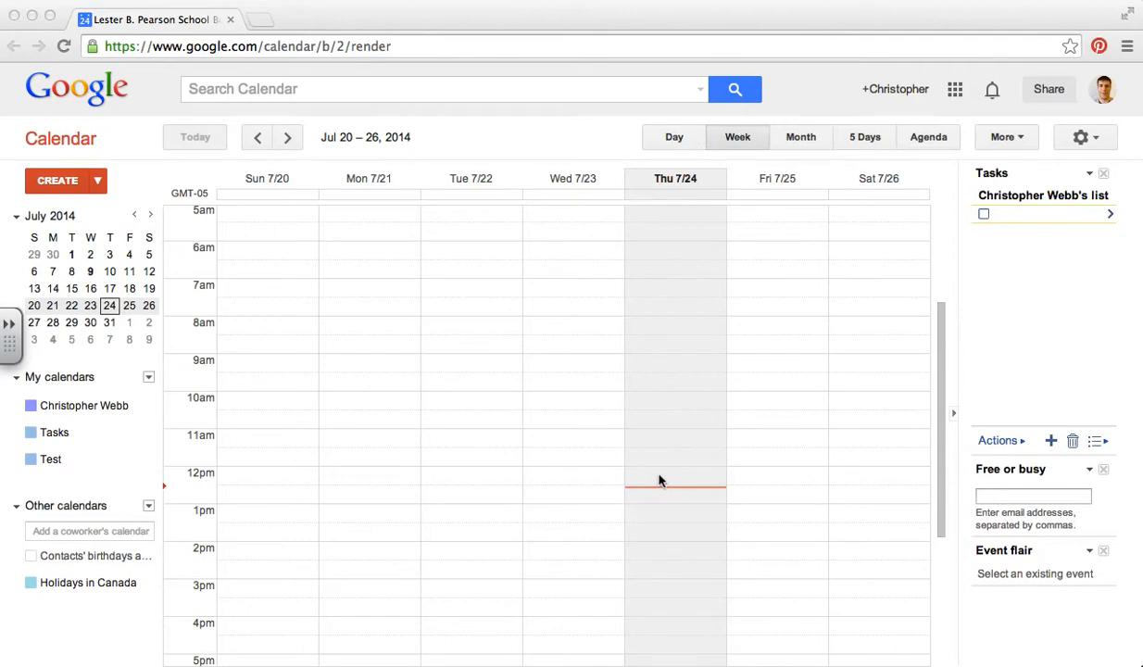
Create a 'Math Tutorials' entry at Thursday 12pm as an appointment-slots block.
click(674, 486)
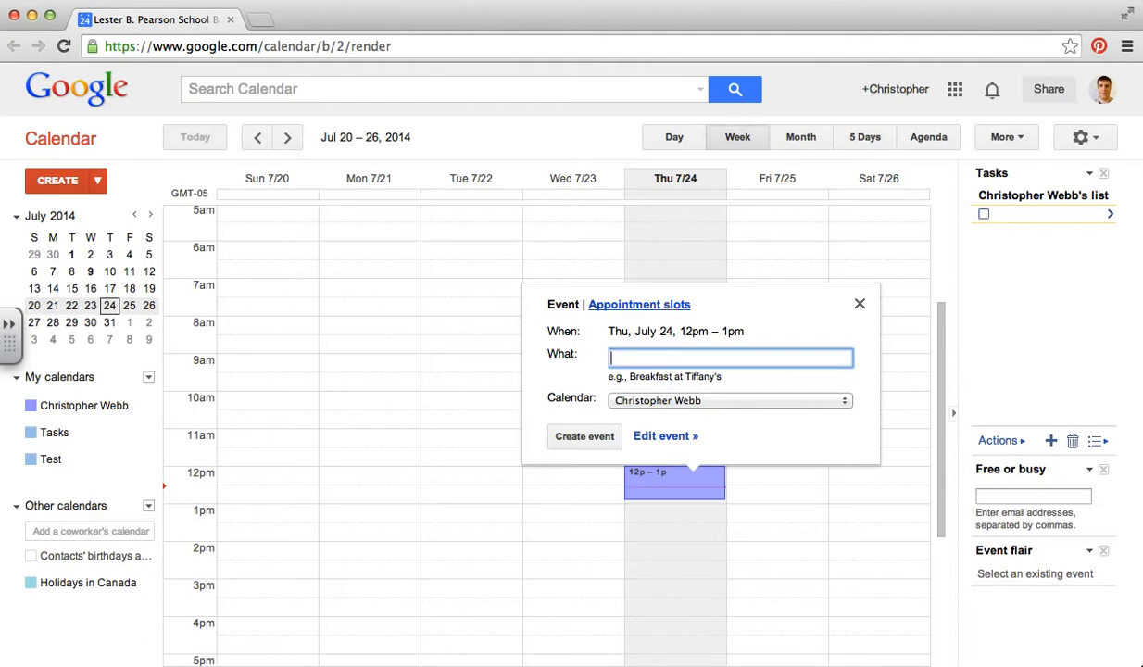
text(Math Tut)
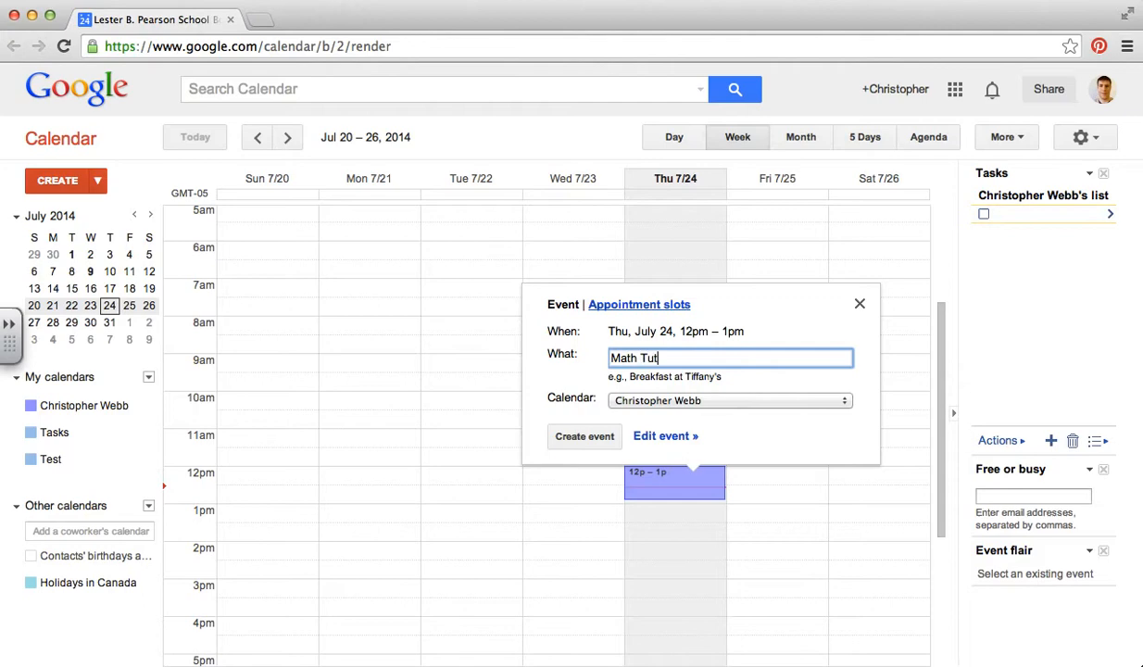
text(orials)
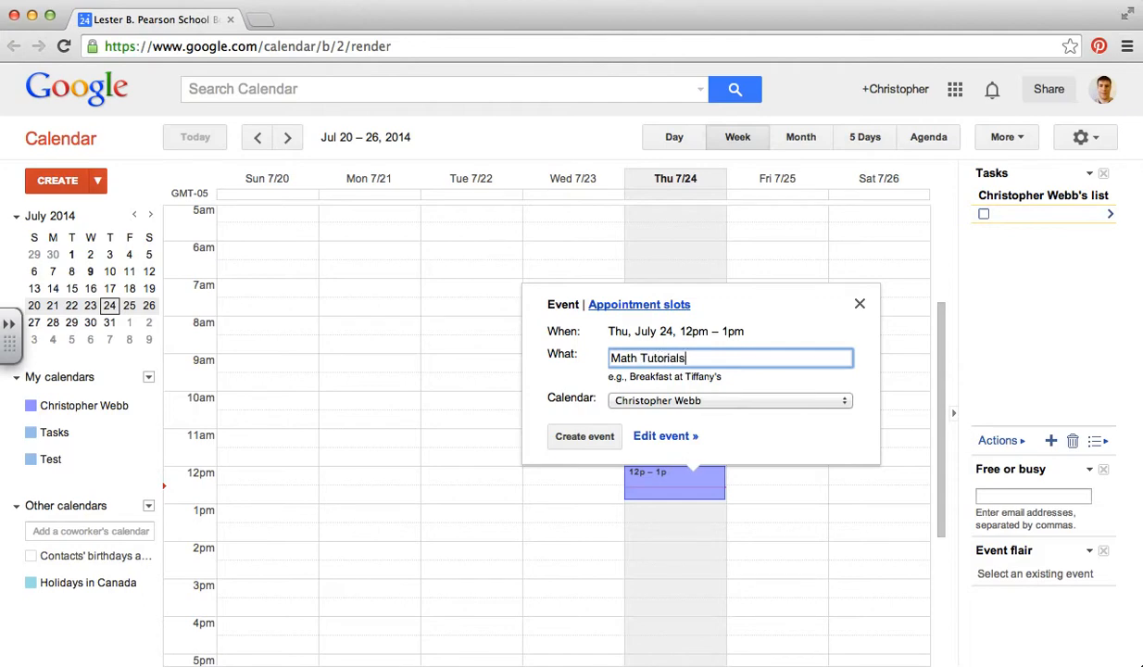
click(638, 303)
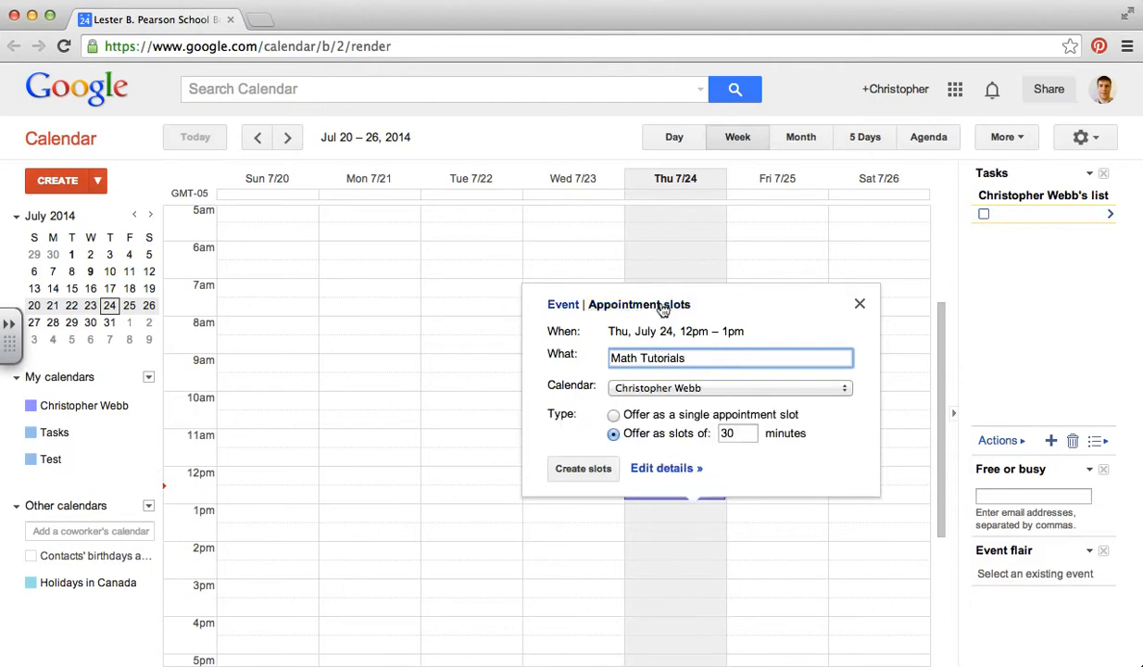
mouse_move(617, 304)
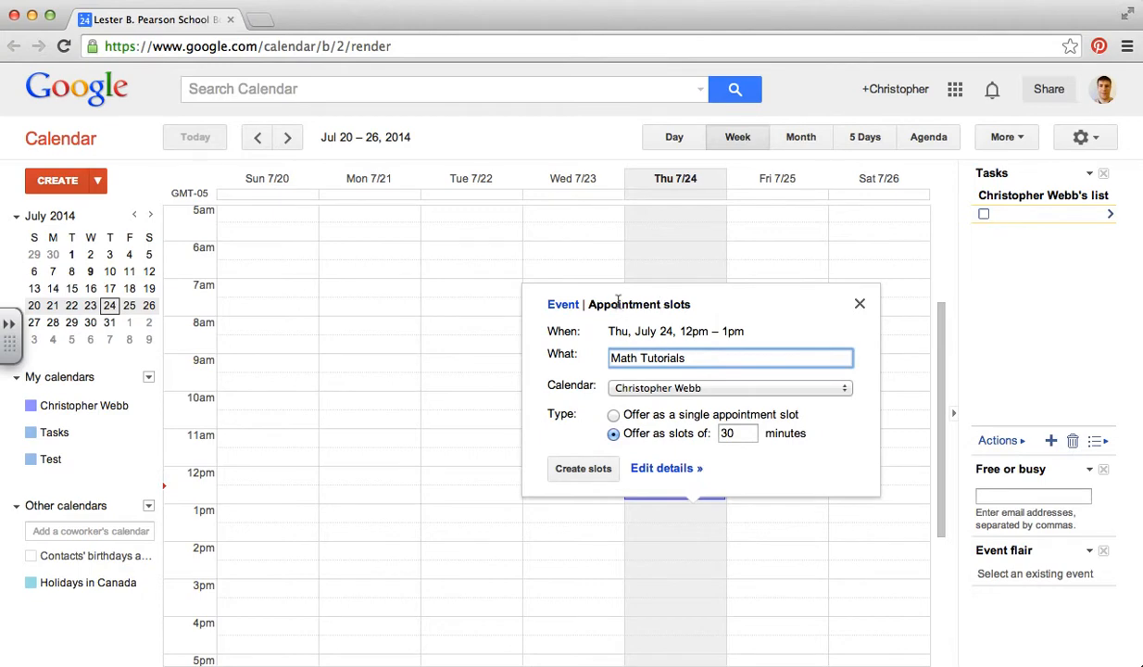
mouse_move(643, 372)
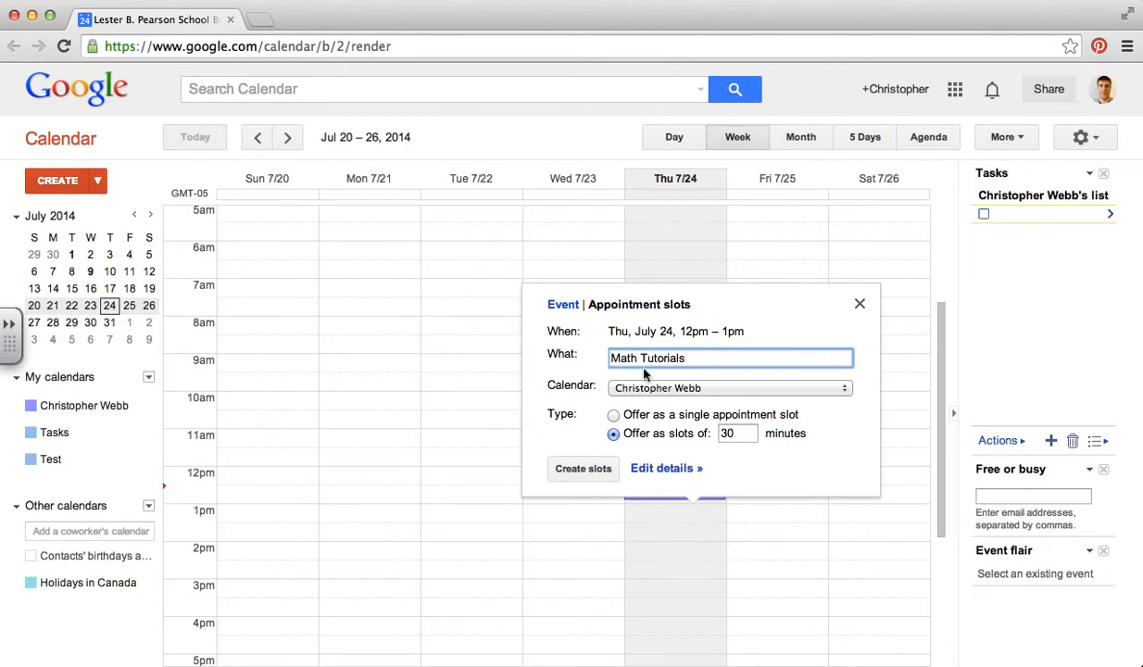
mouse_move(680, 445)
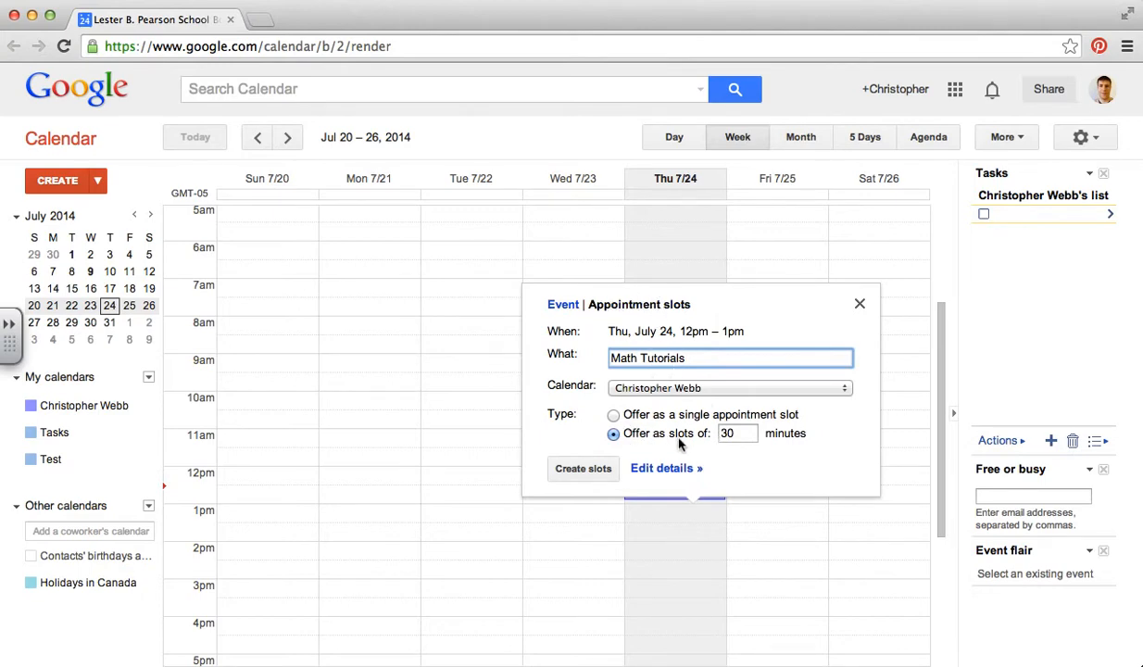
Split the appointment block into 15-minute slots.
click(739, 433)
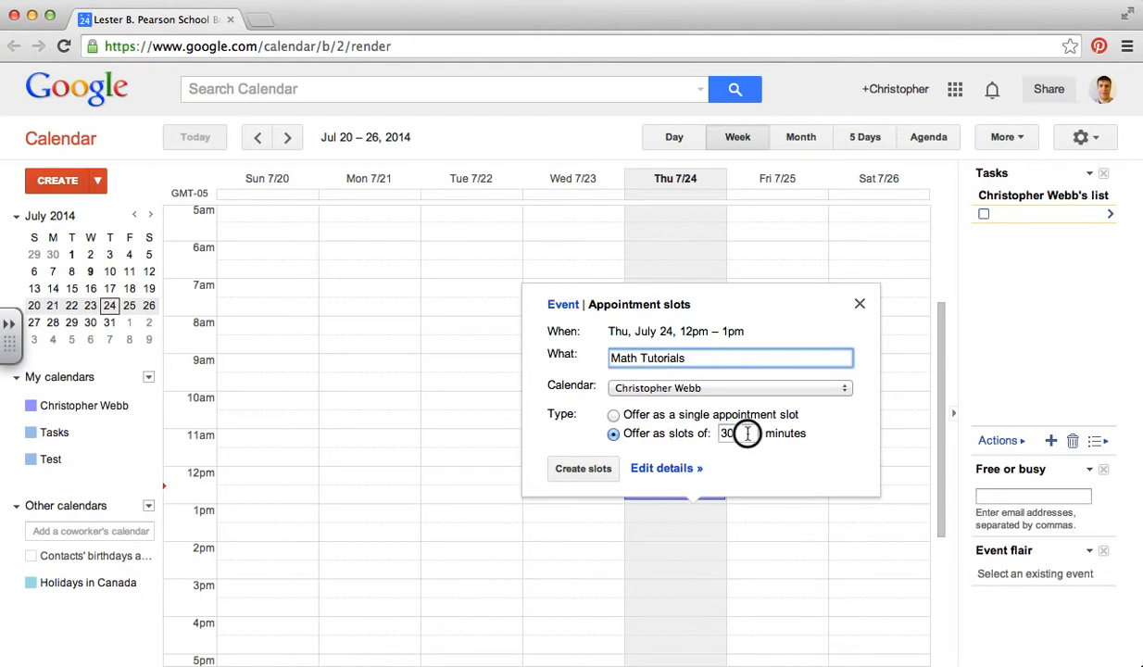
click(733, 434)
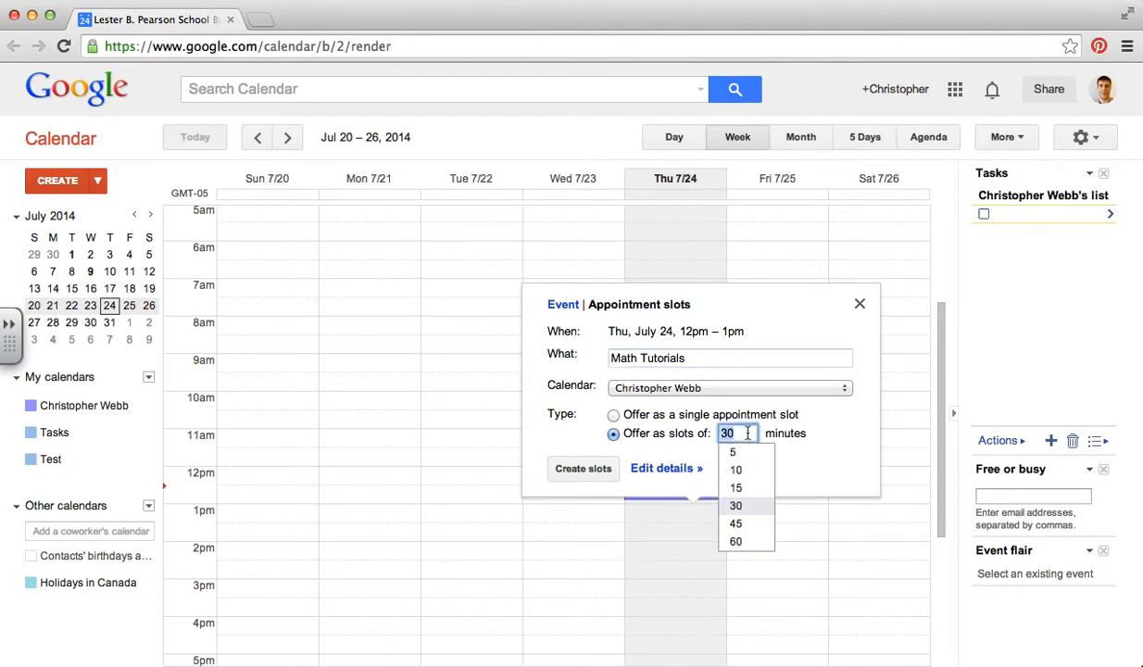
click(735, 487)
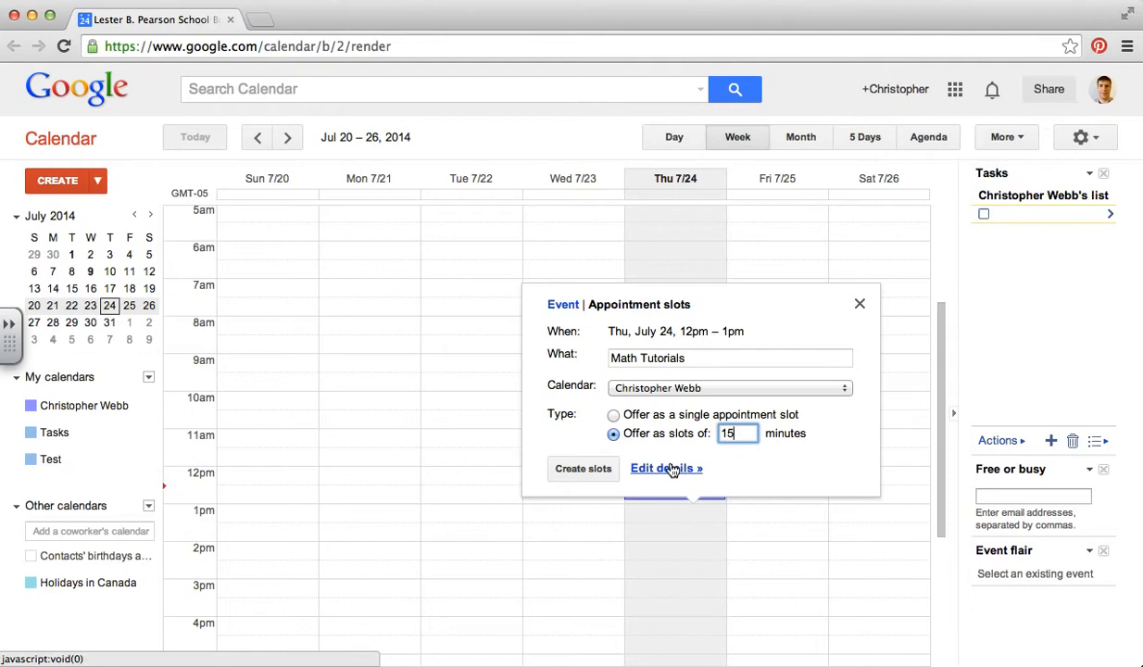
Repeat the slots weekly on Monday and Thursday, ending after 3 occurrences, and save.
click(666, 468)
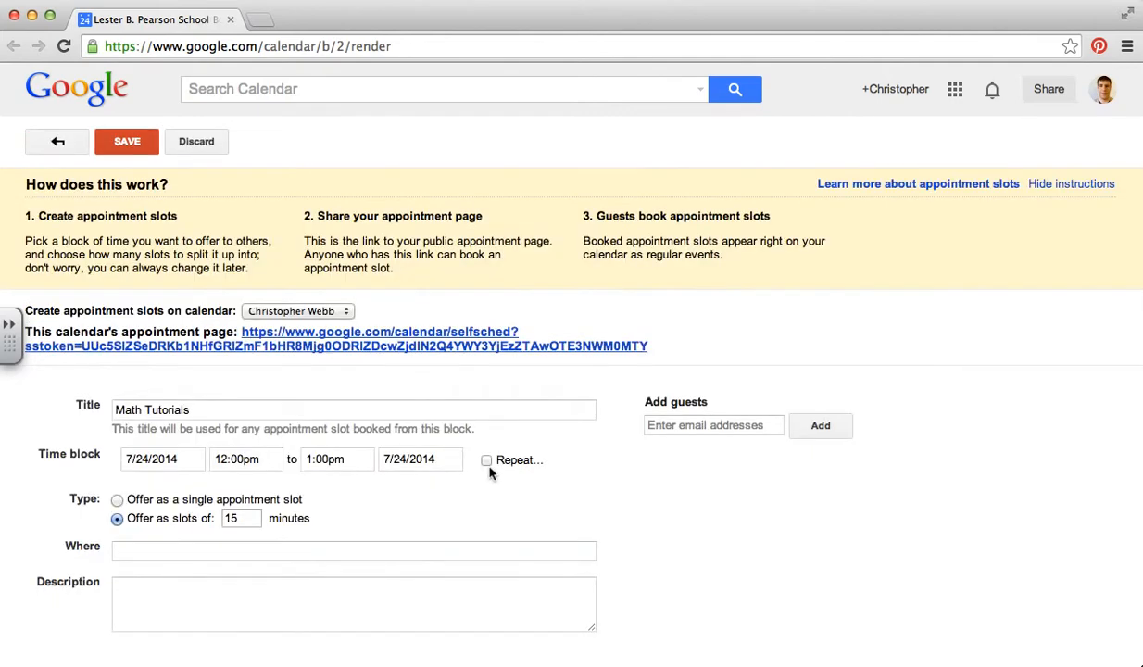
click(485, 460)
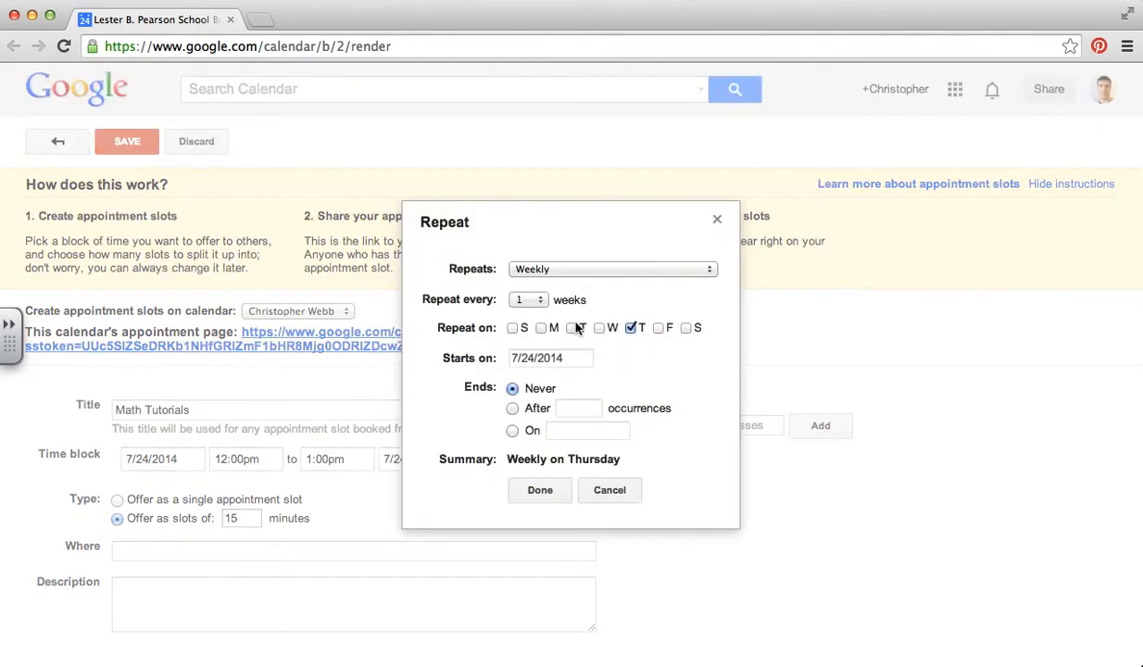
click(541, 328)
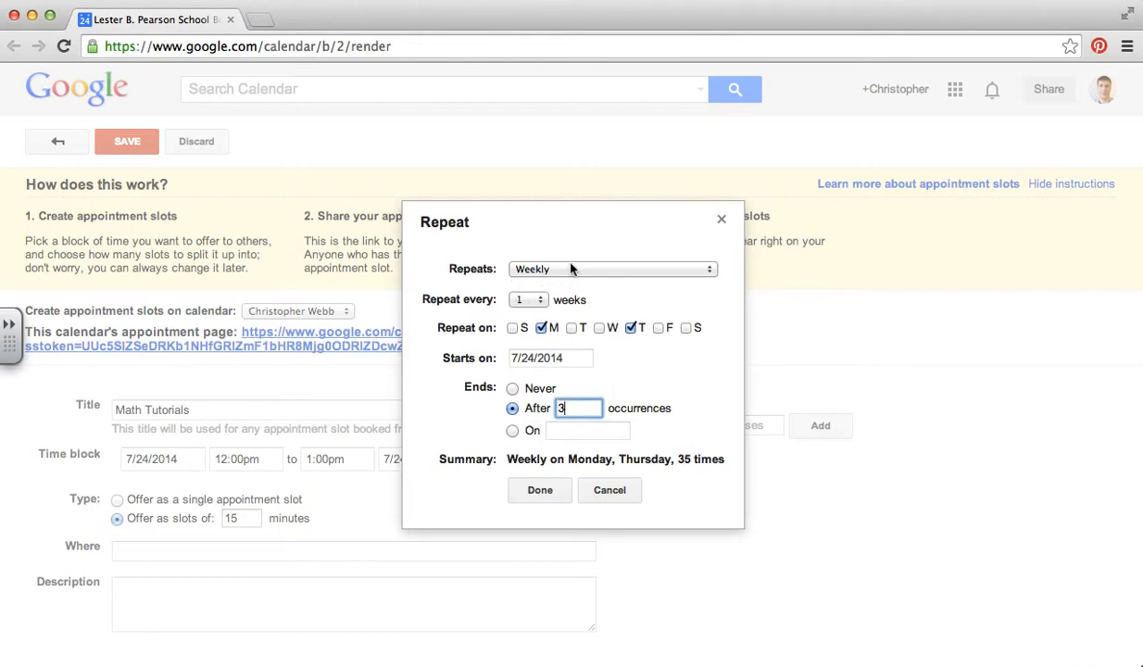
click(539, 490)
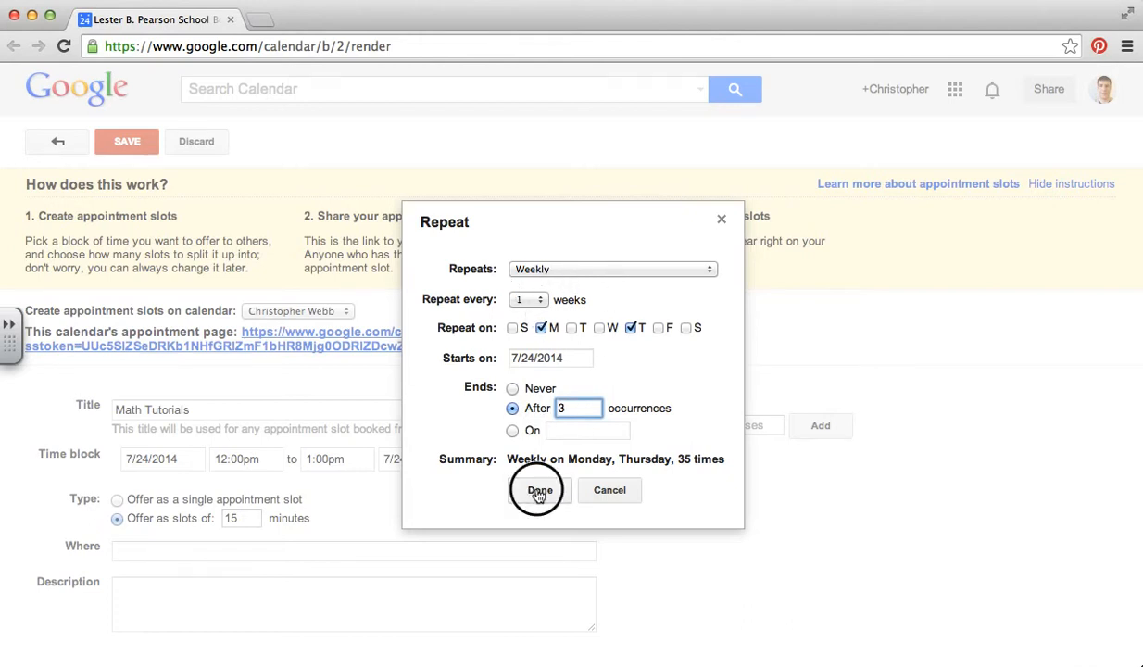
click(534, 490)
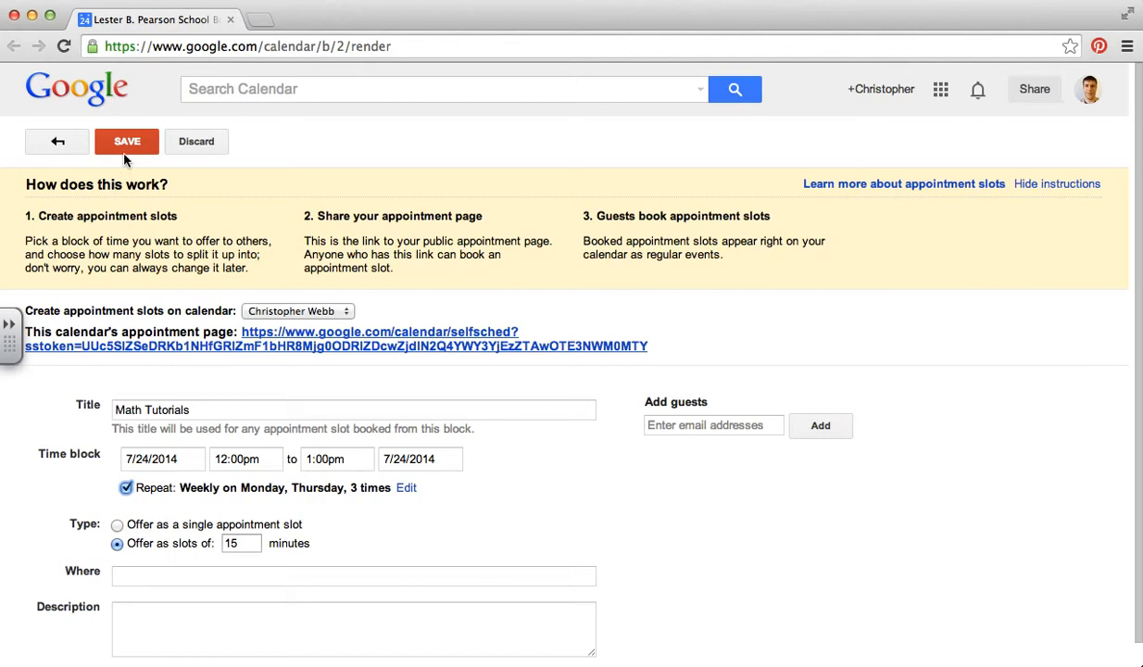
click(127, 141)
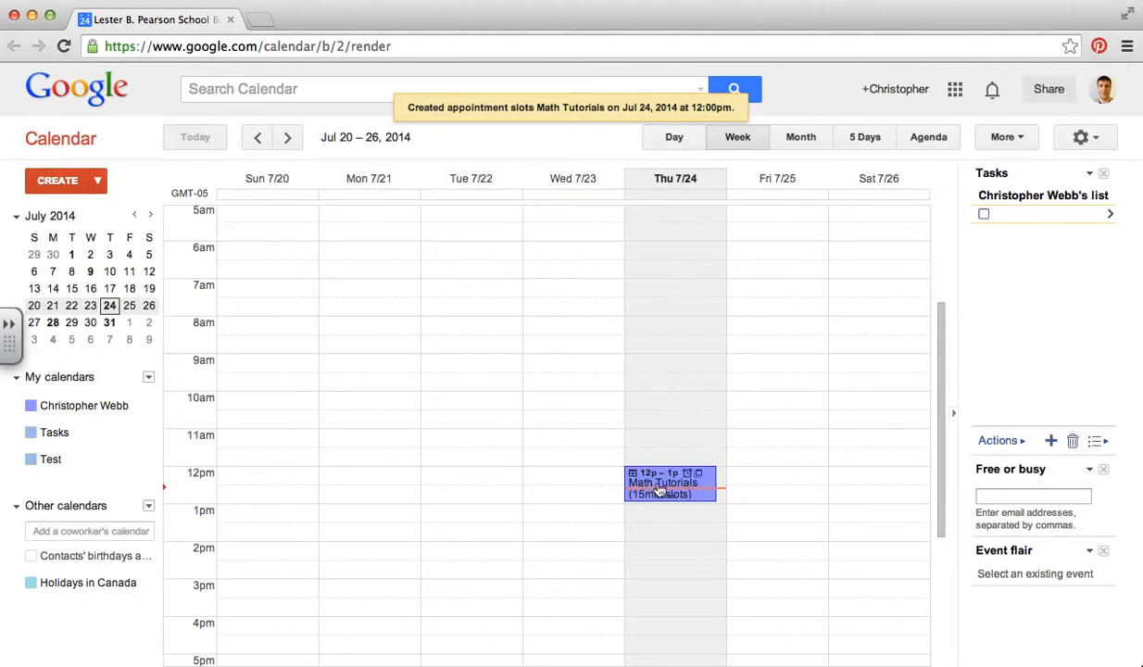
Copy the Math Tutorials appointment page link and load it in the student's incognito window.
click(662, 483)
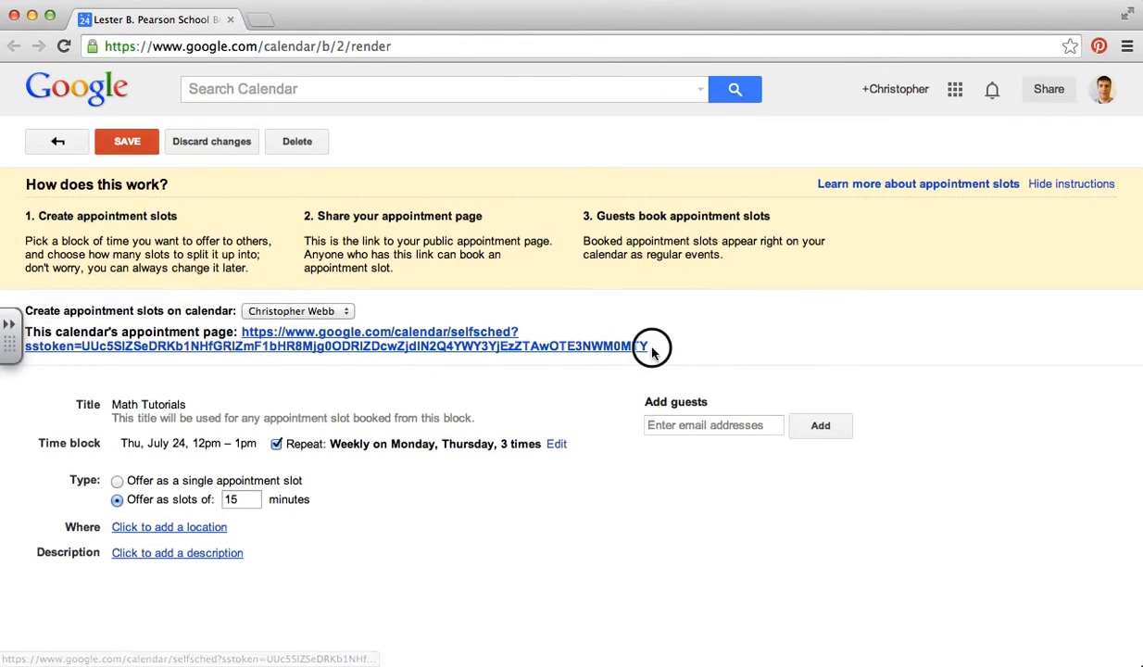
drag(643, 345, 245, 332)
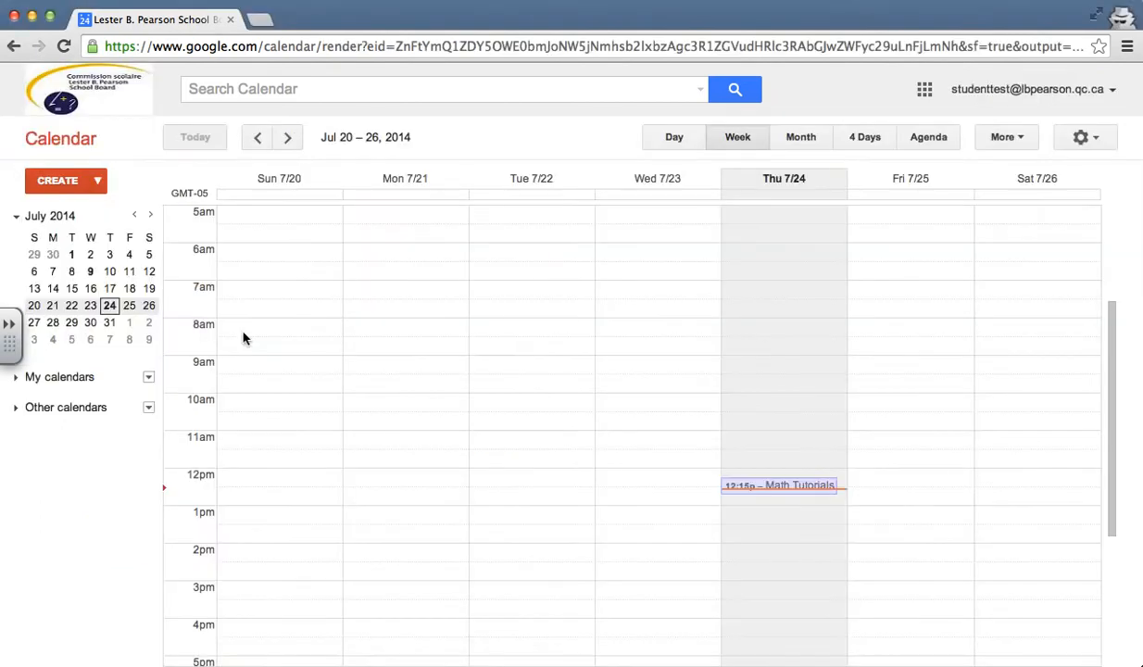
right_click(375, 47)
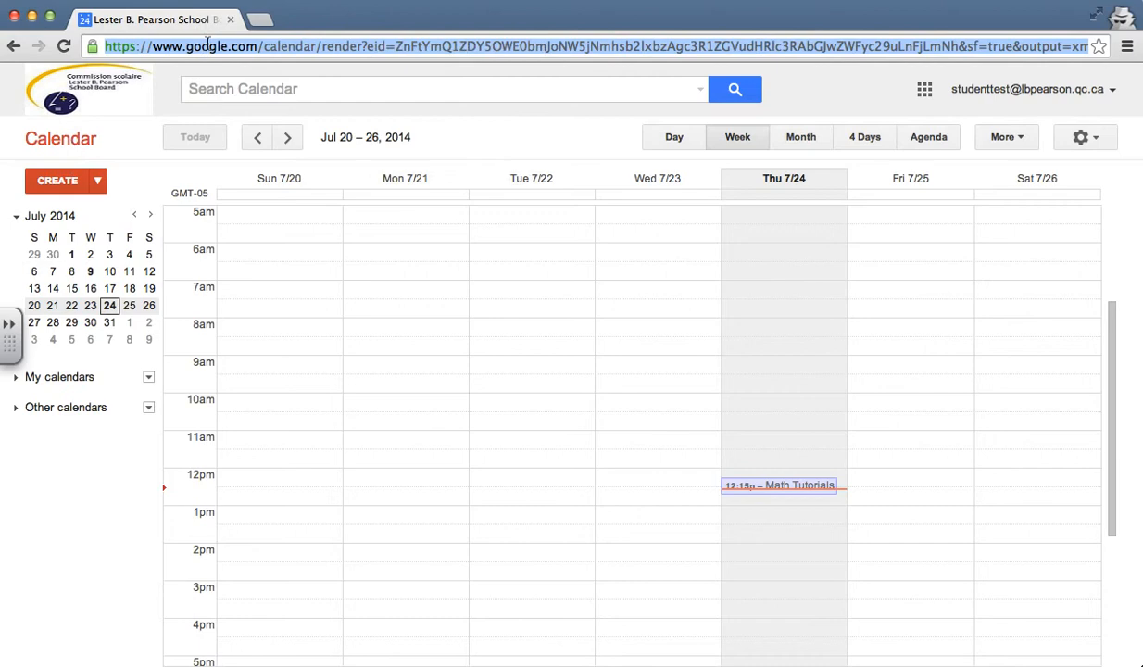
click(779, 483)
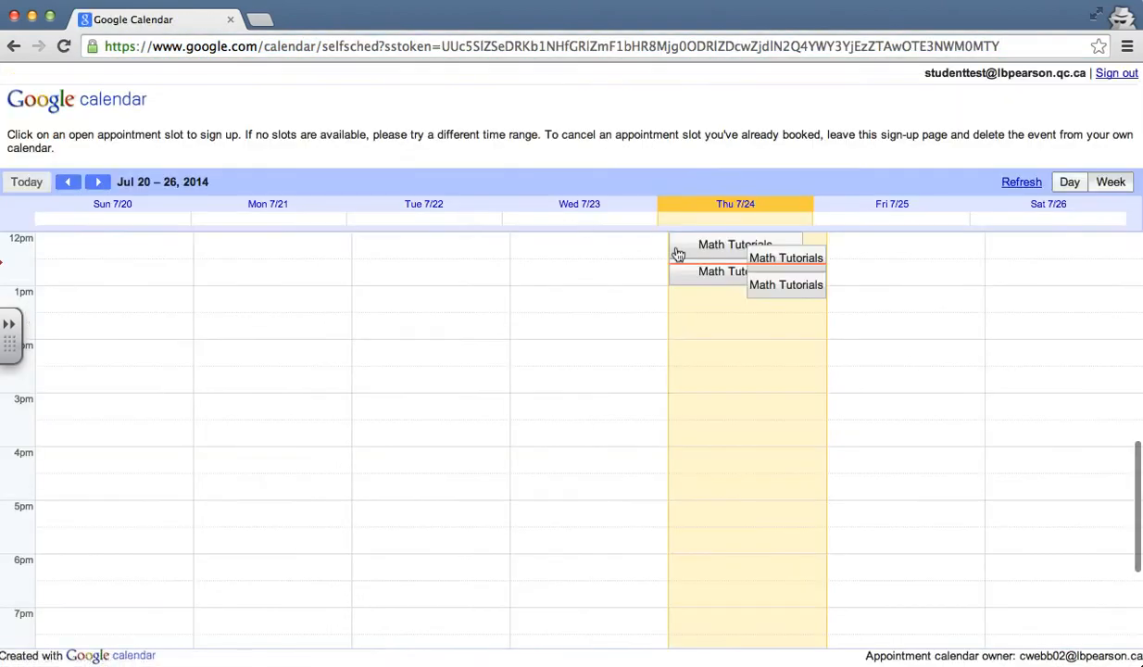
mouse_move(713, 264)
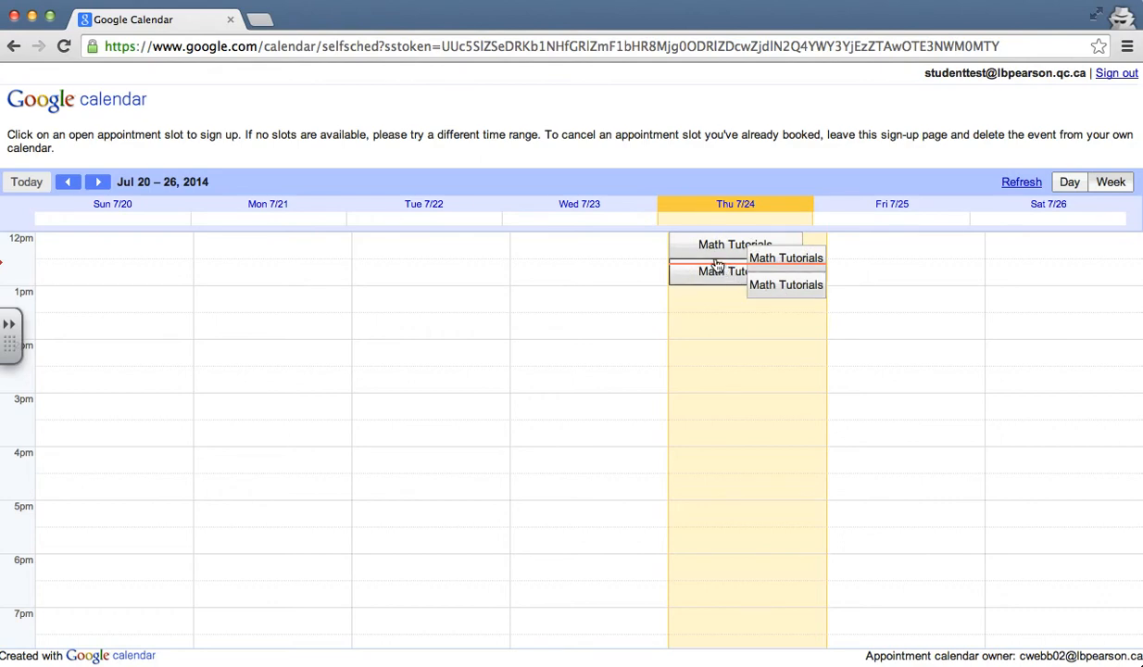
Book the 12:00–12:15pm Math Tutorials slot and view it on the student's calendar.
click(732, 244)
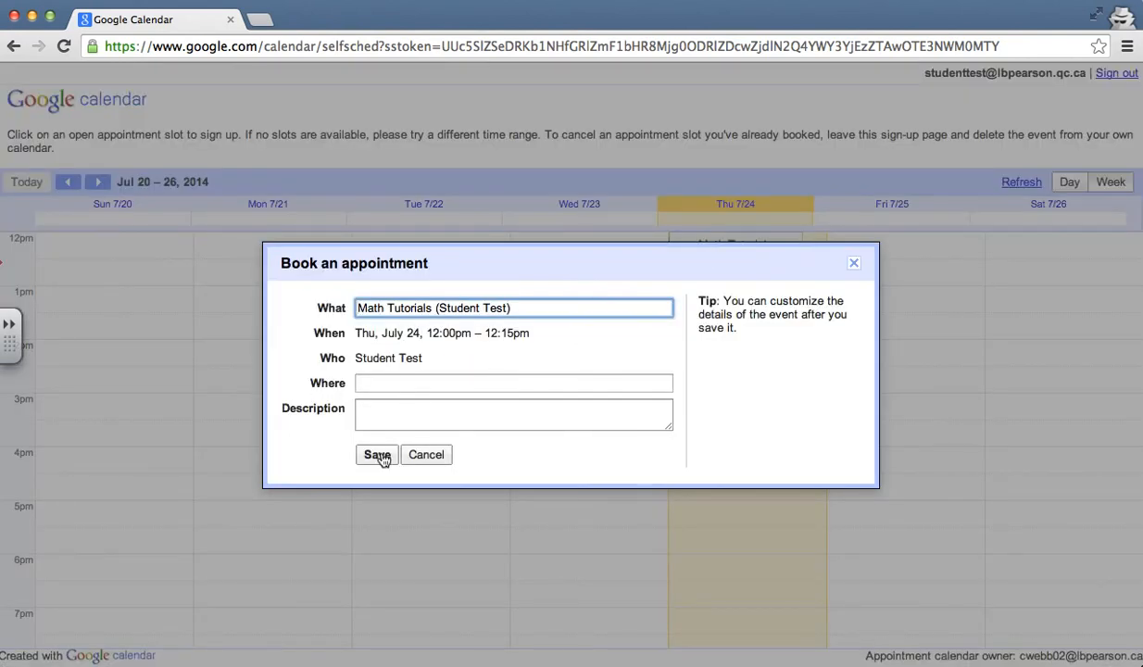
click(376, 455)
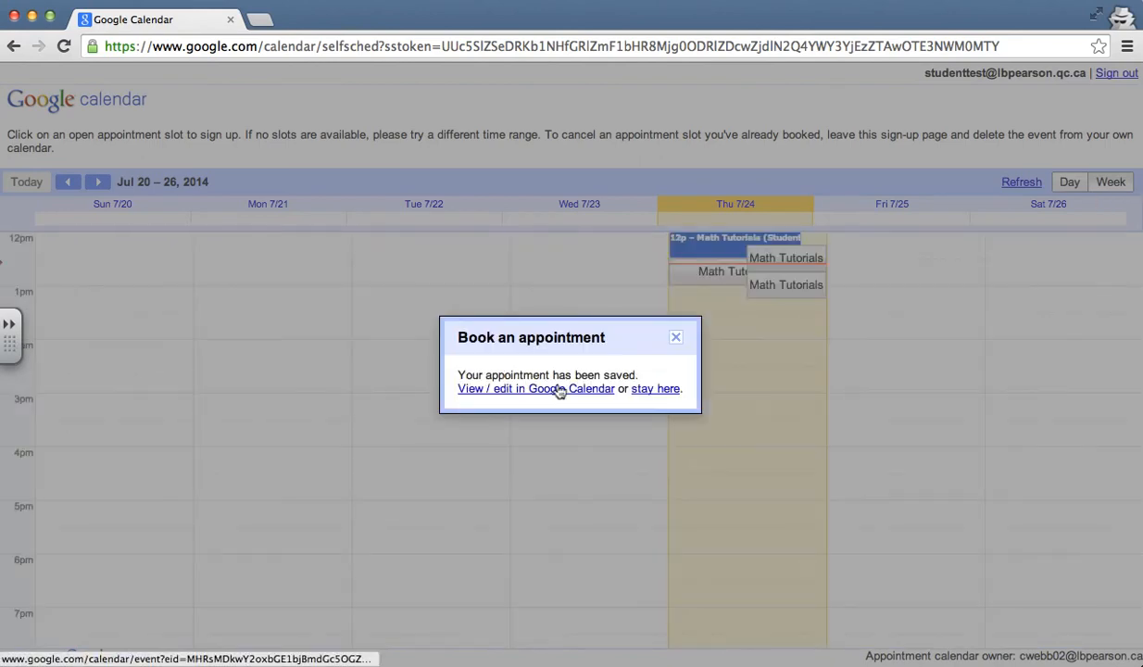
click(535, 388)
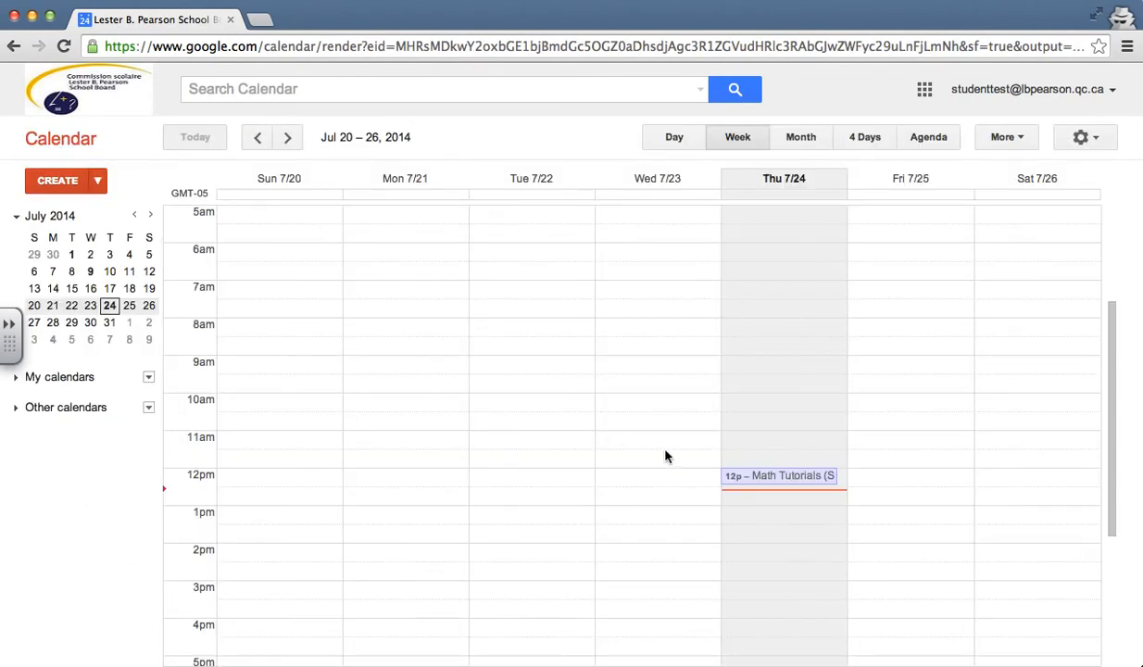
mouse_move(794, 479)
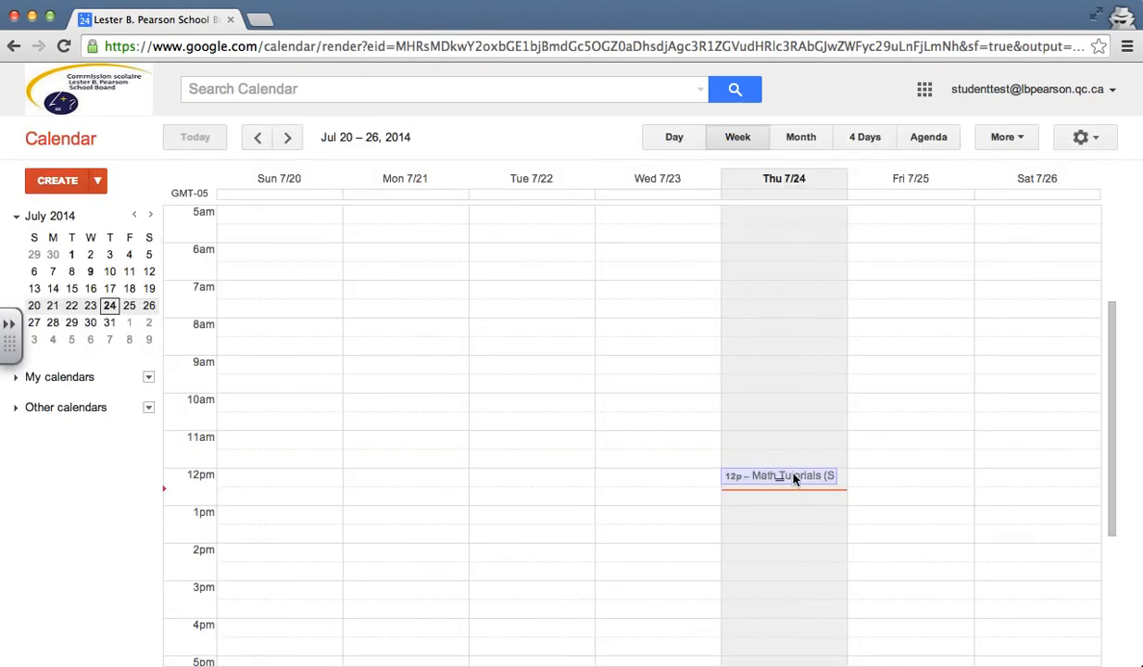
Return to the teacher's calendar and inspect the noon slot now booked by the student.
click(782, 476)
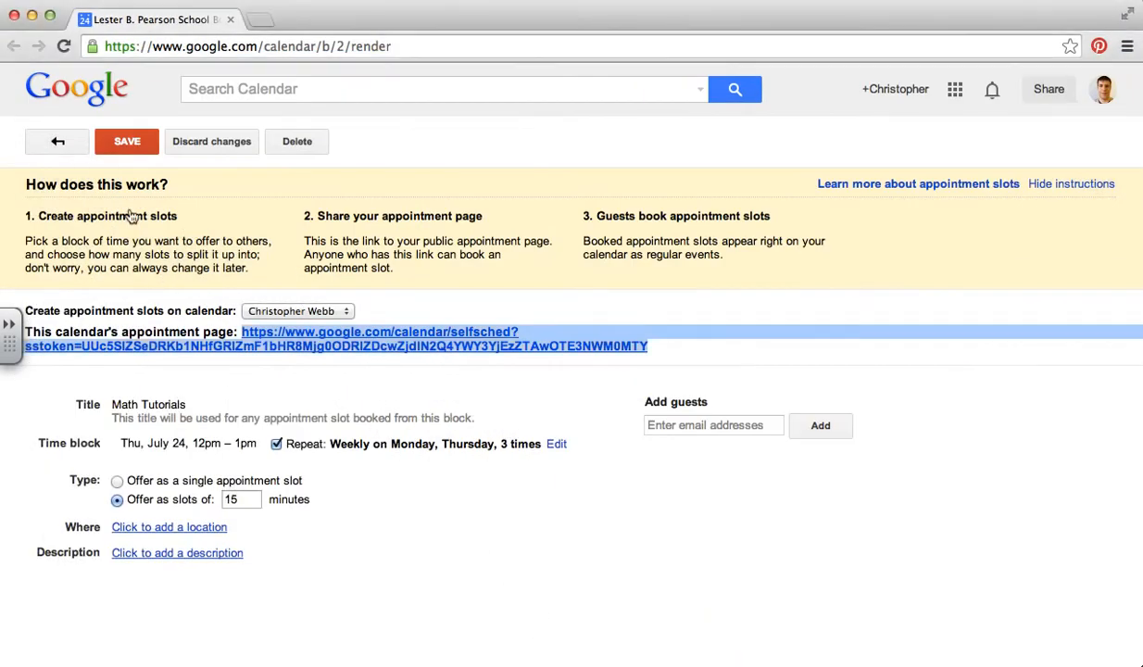
click(127, 141)
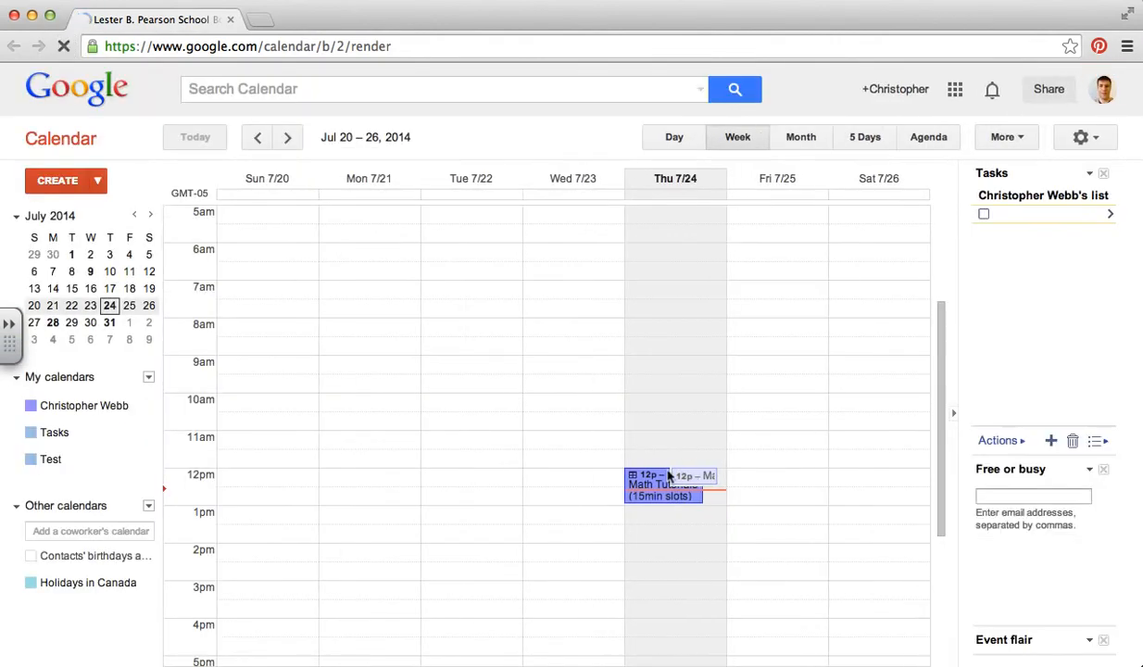
click(662, 486)
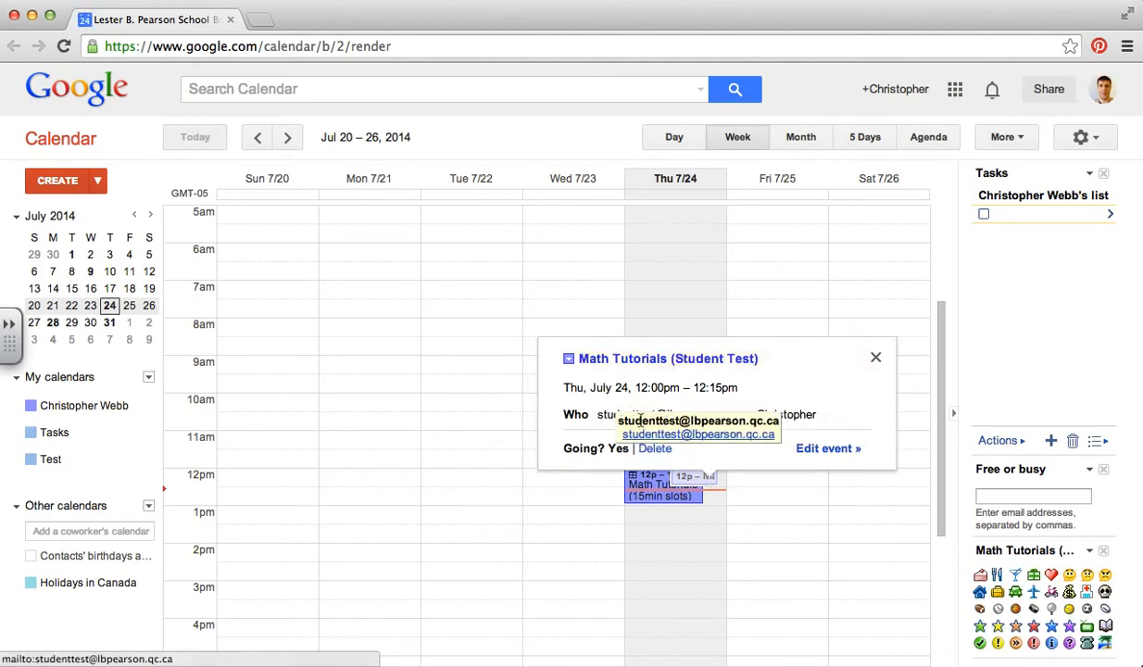
mouse_move(876, 361)
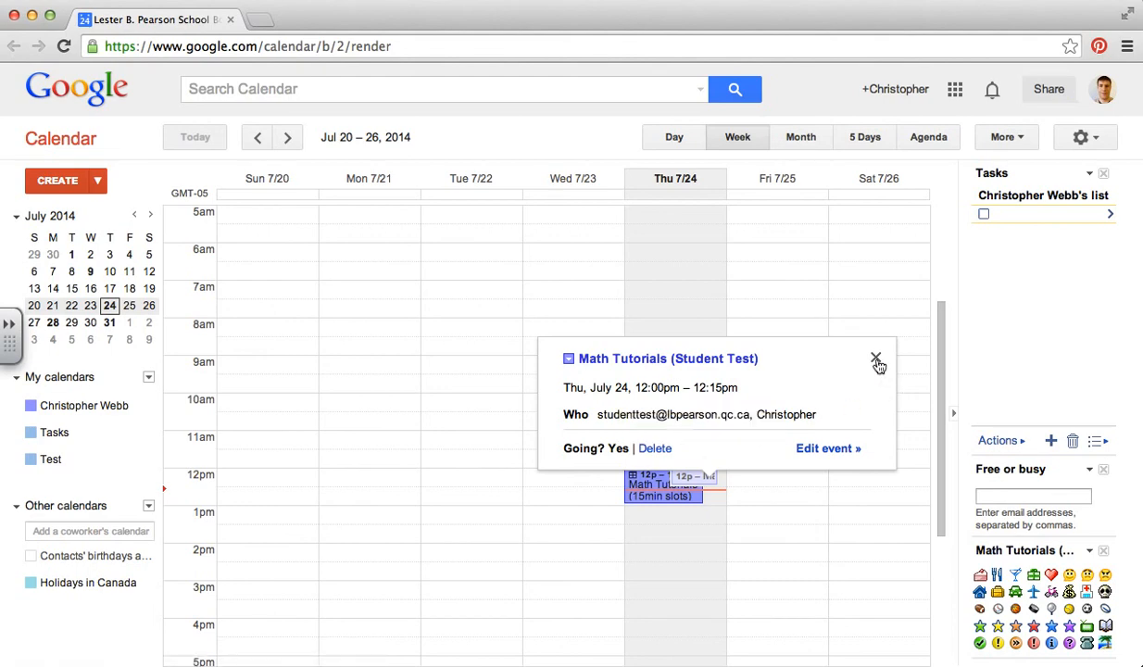
click(875, 358)
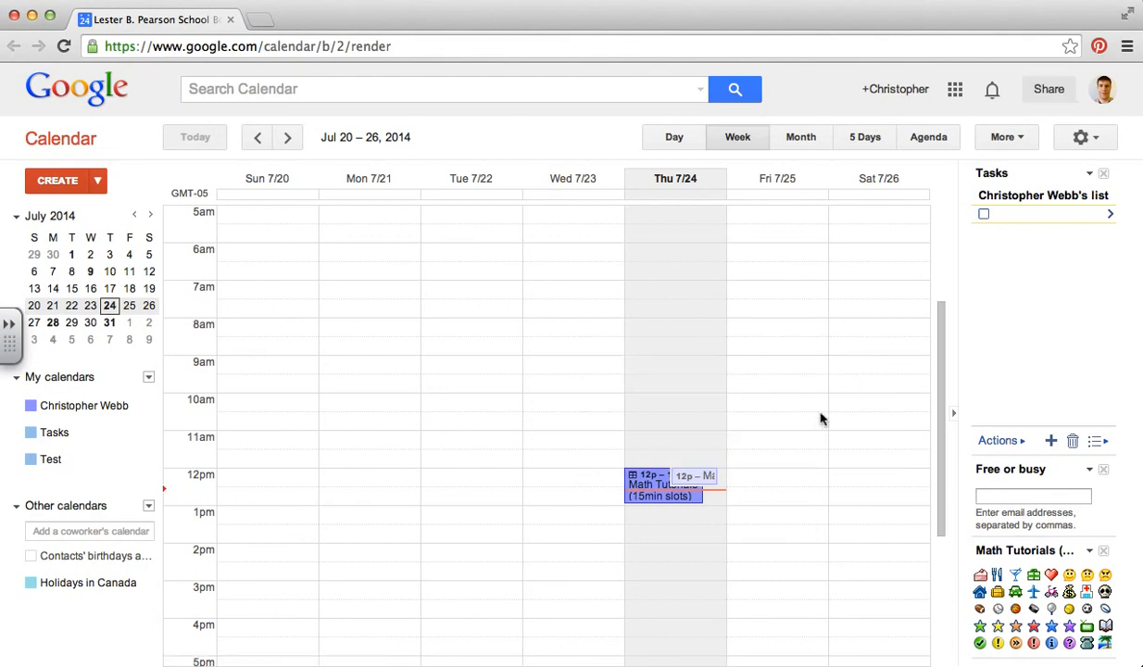